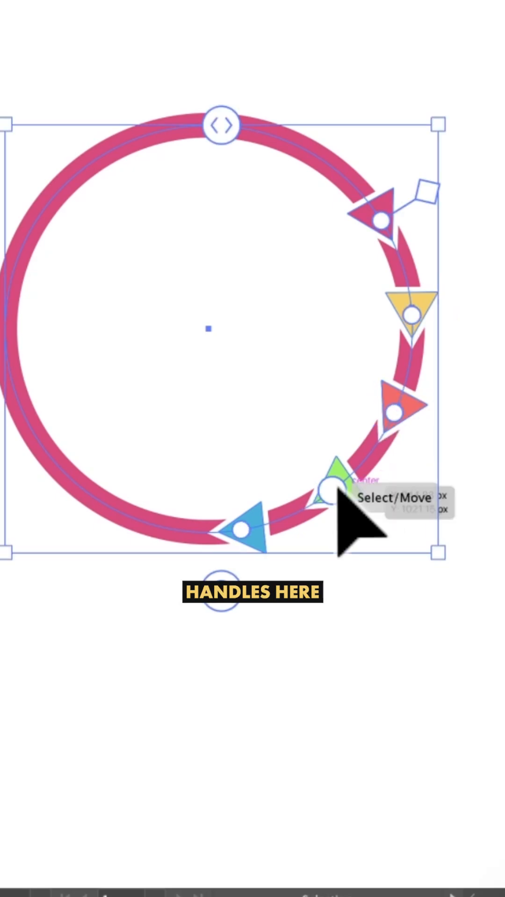
# Step: Apply a smooth 45 px Zig Zag distortion to the pink vertical line
pyautogui.click(259, 170)
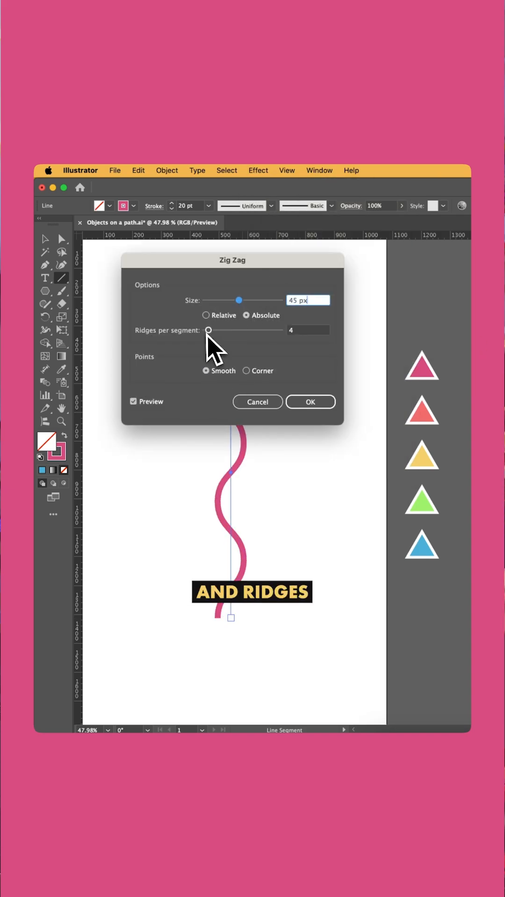
pyautogui.click(310, 402)
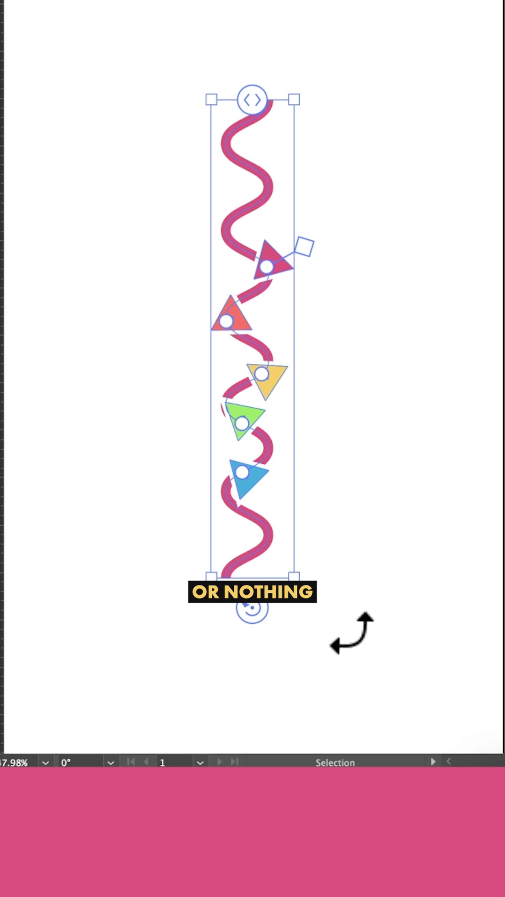
# Step: Open the Object menu to reach Objects on Path > Expand
pyautogui.click(166, 171)
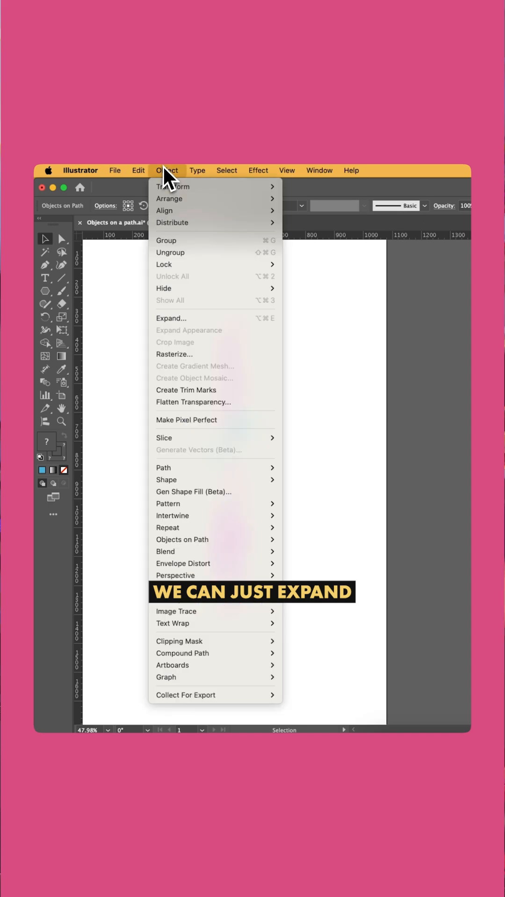